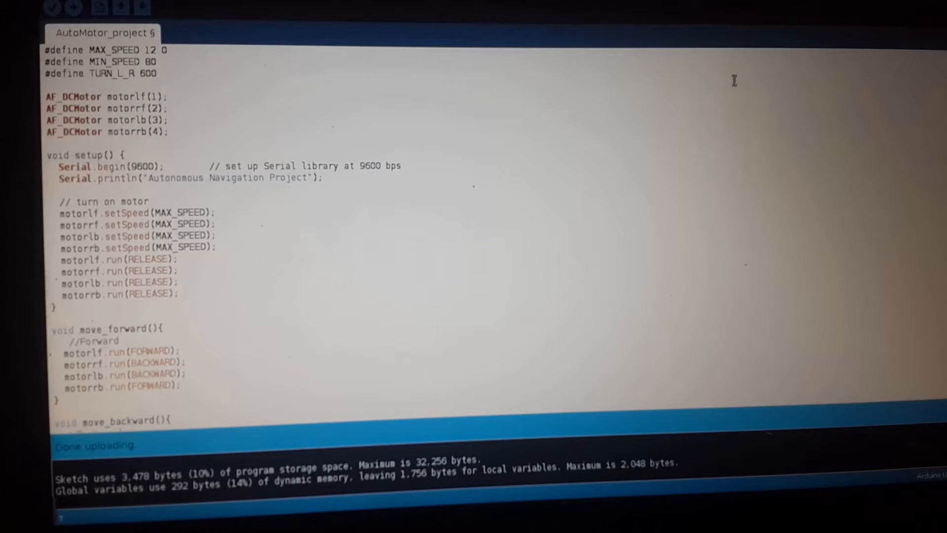
mouse_move(105, 246)
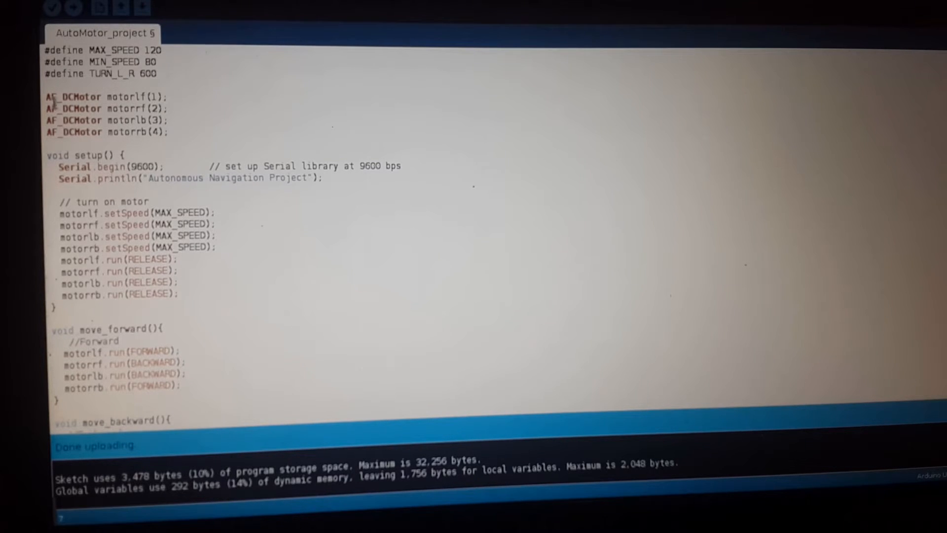
Browse Home > Arduino > libraries > AFMotor in Files, then return to the AutoMotor sketch.
drag(51, 96, 164, 109)
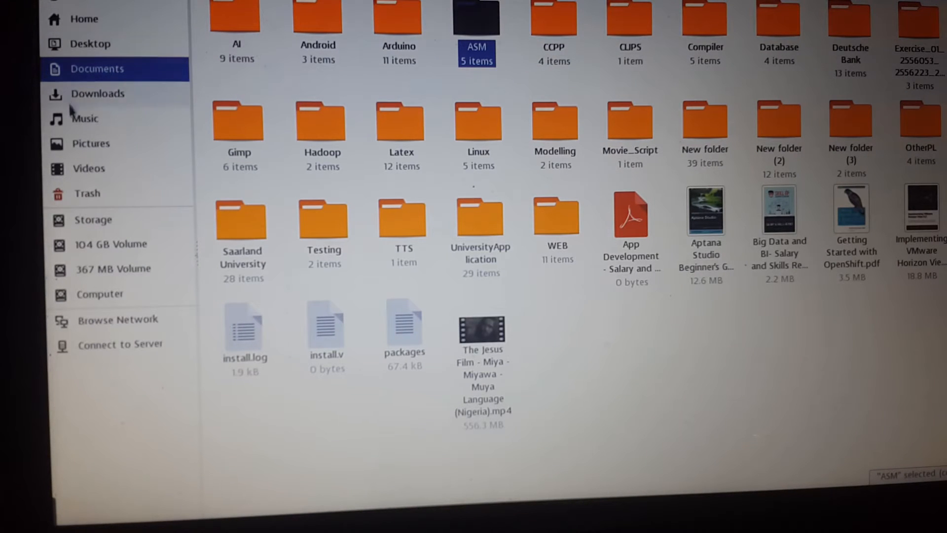
mouse_move(103, 30)
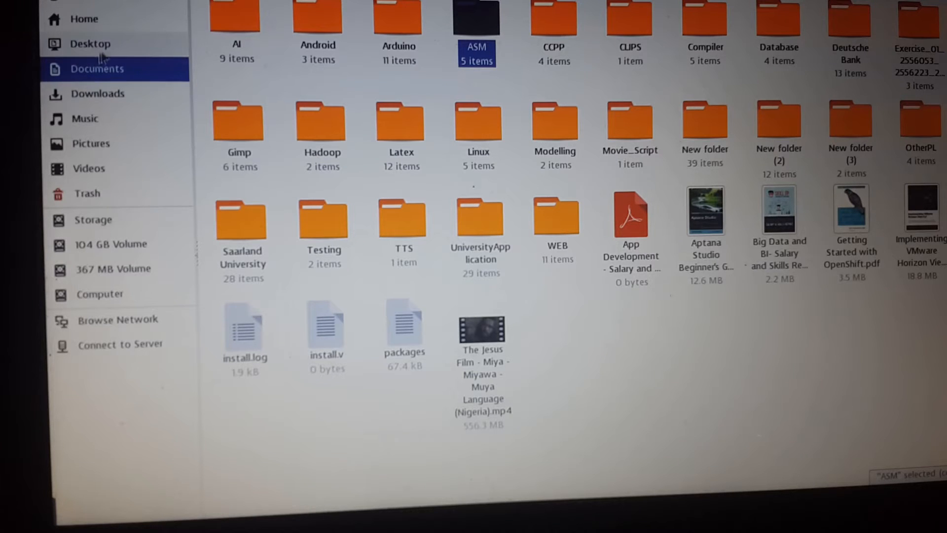
click(84, 19)
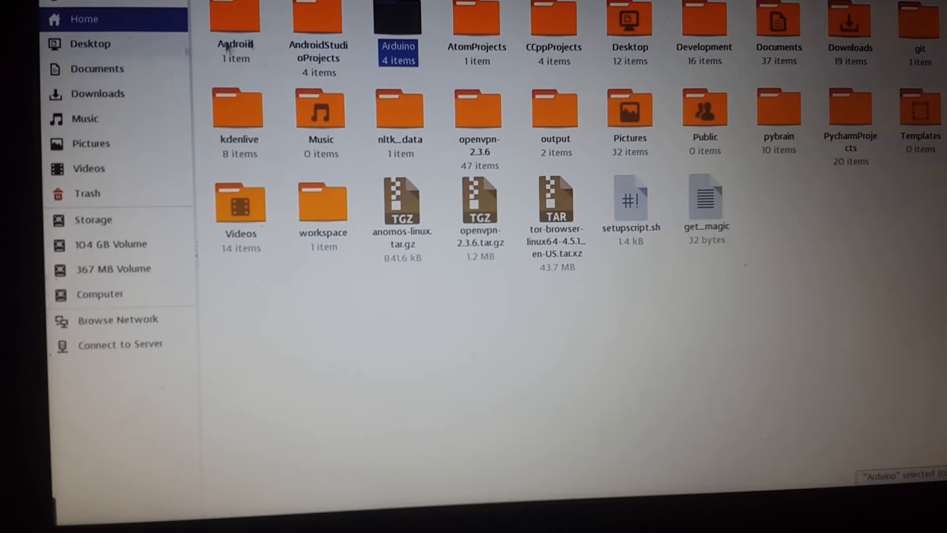
double_click(398, 15)
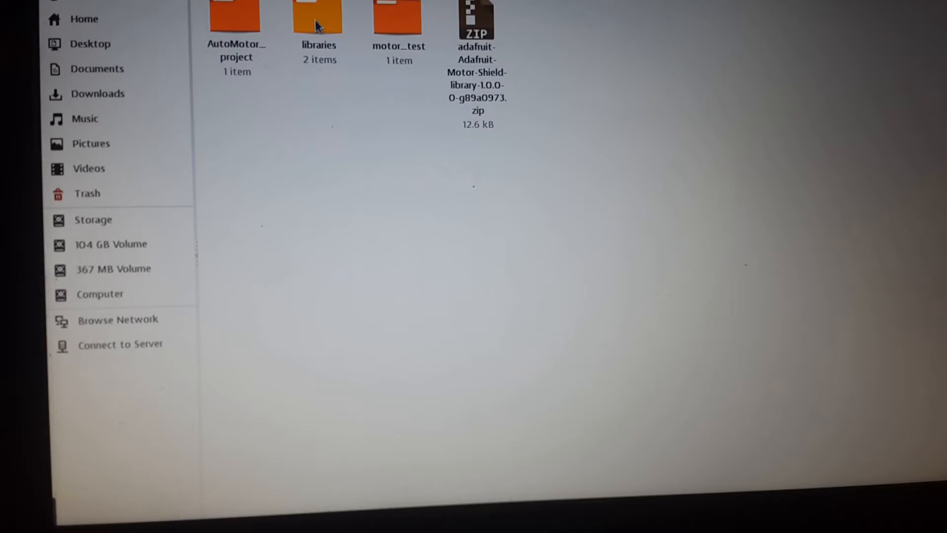
click(318, 18)
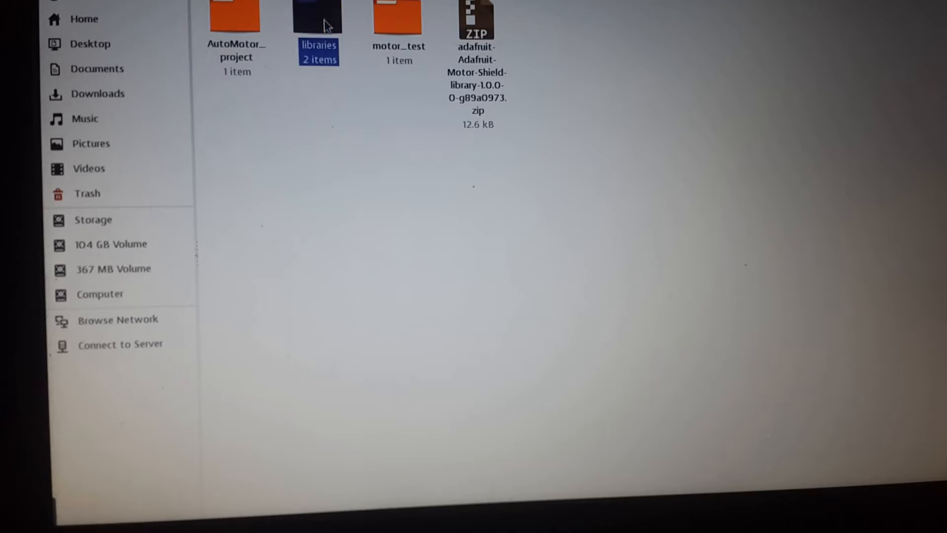
double_click(318, 16)
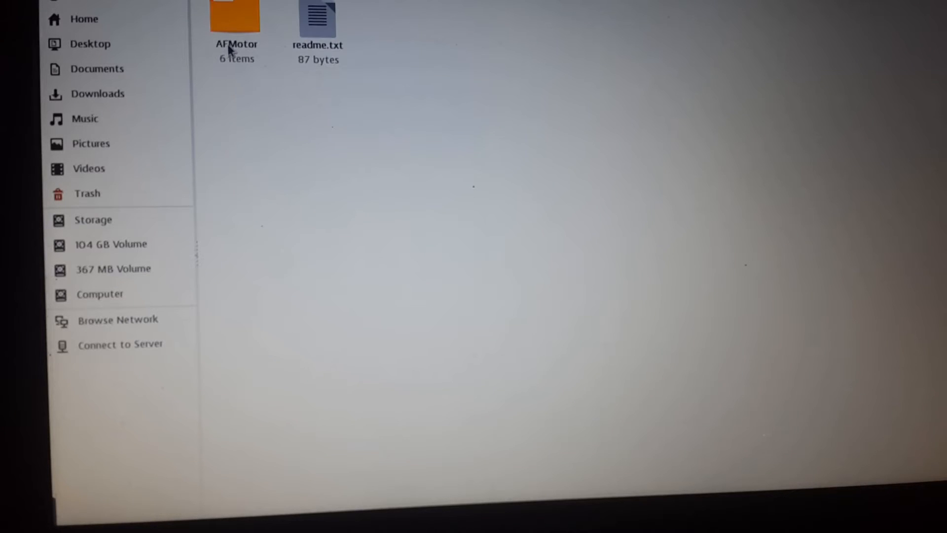
double_click(235, 17)
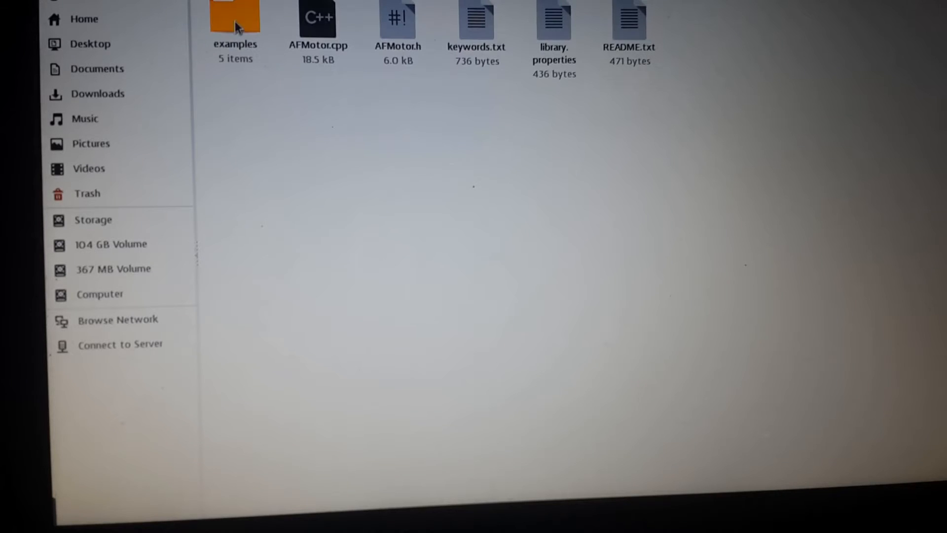
mouse_move(246, 66)
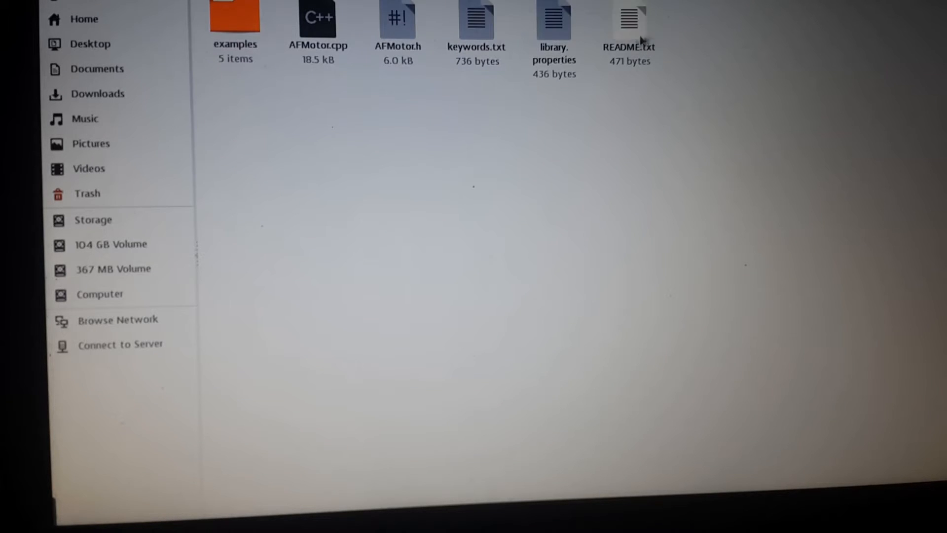
click(235, 24)
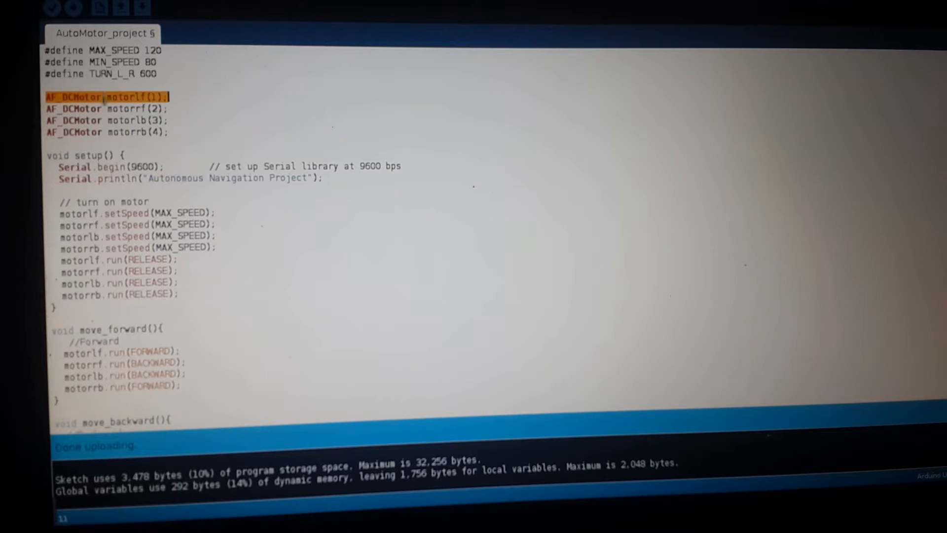
scroll(up, 3)
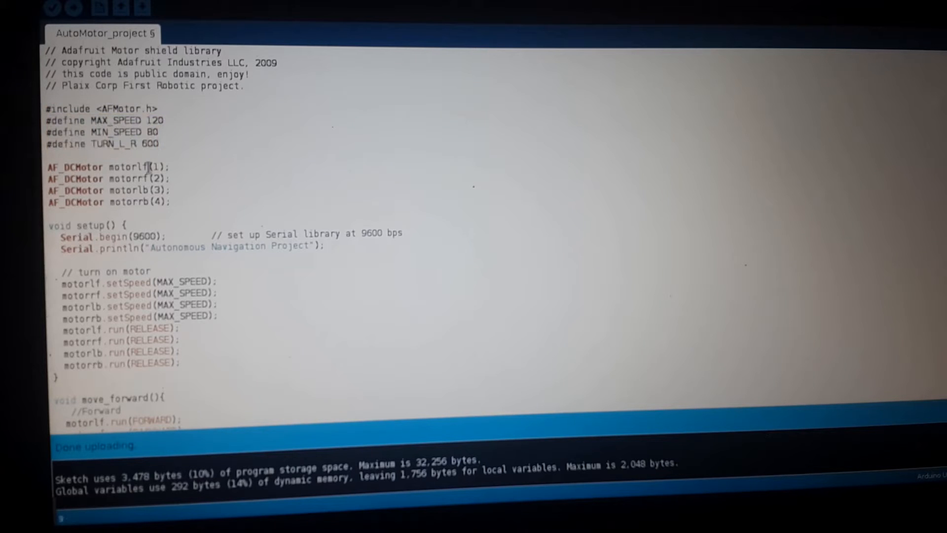
scroll(down, 3)
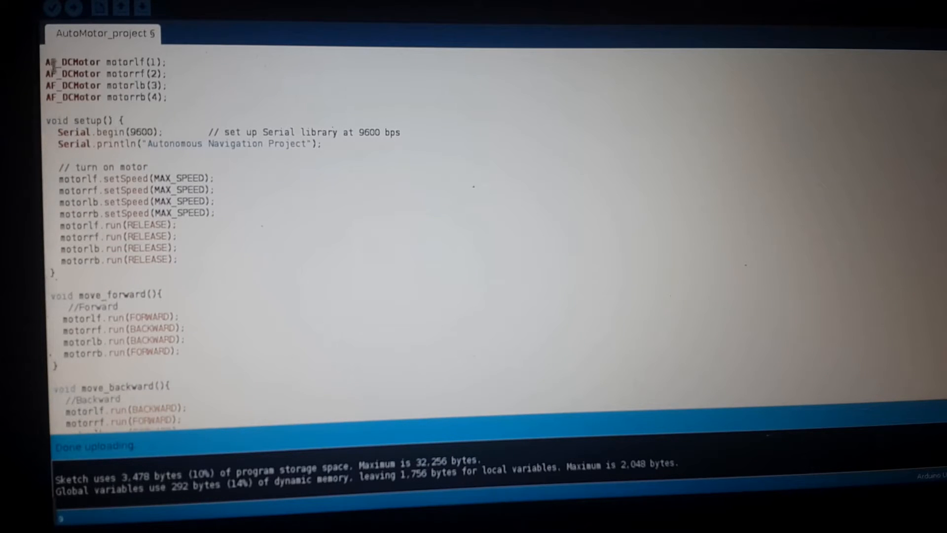
drag(47, 62, 156, 74)
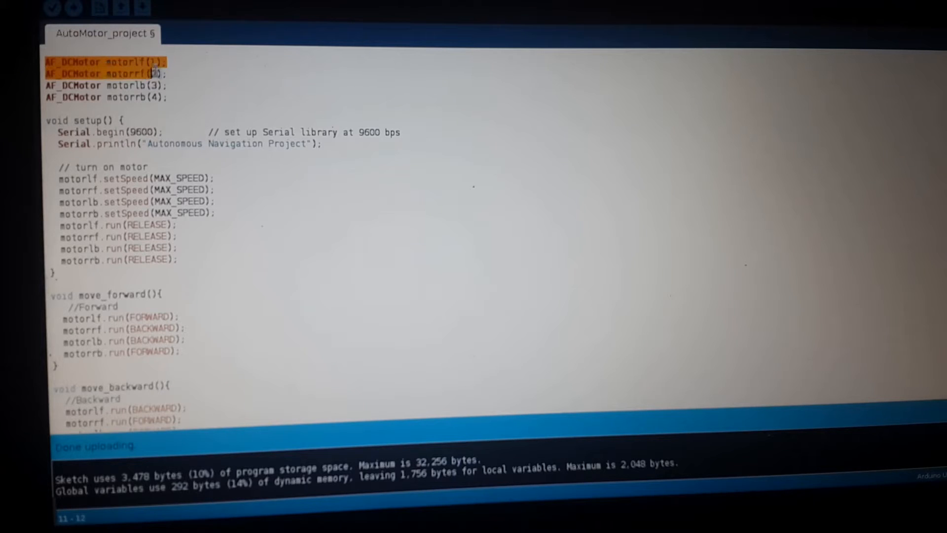
drag(159, 62, 170, 98)
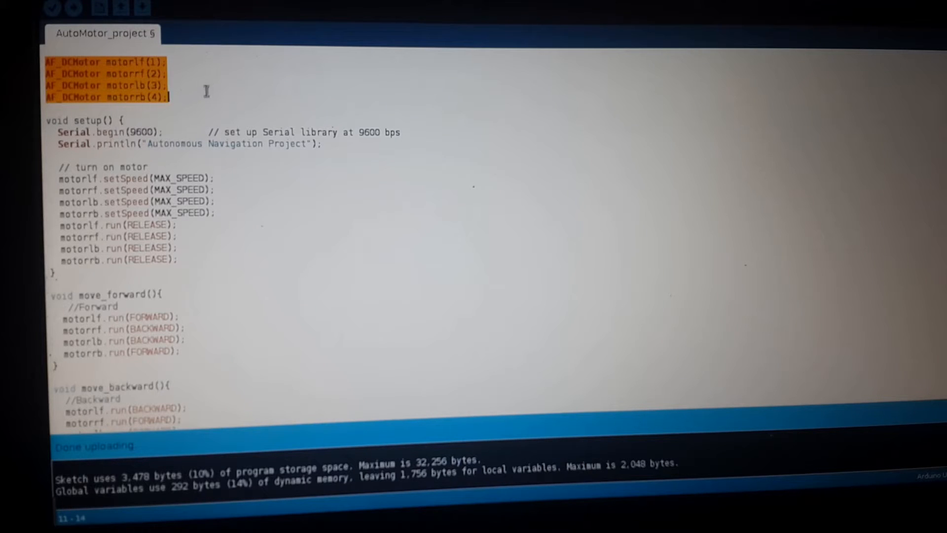
click(136, 61)
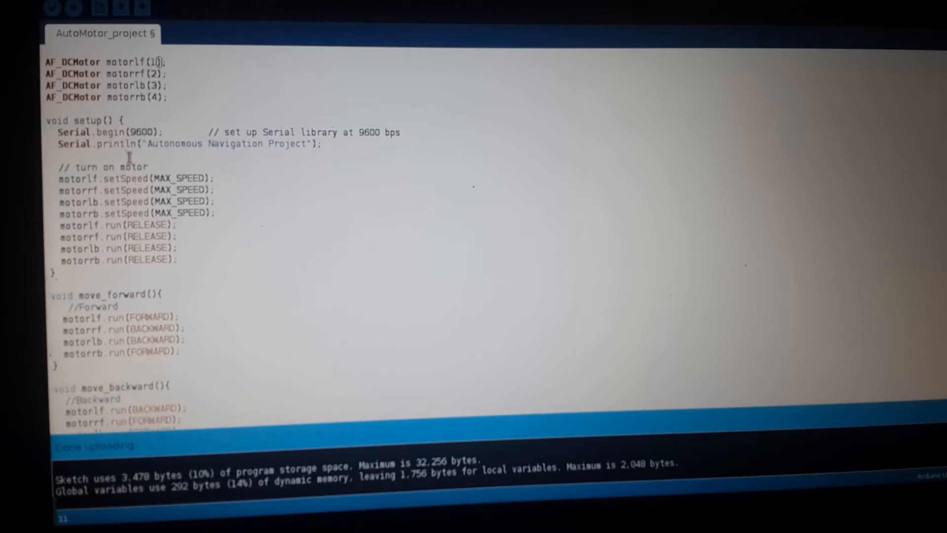
scroll(down, 3)
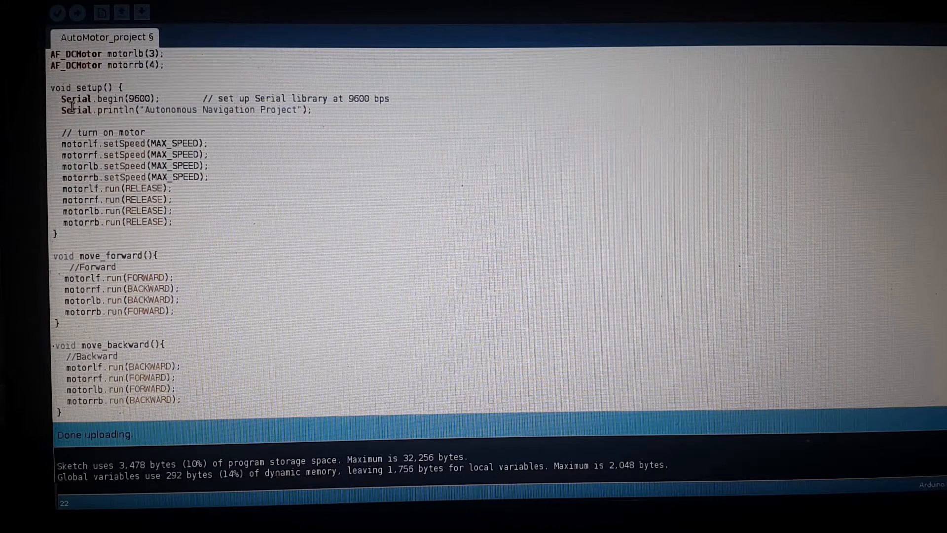
drag(60, 99, 313, 110)
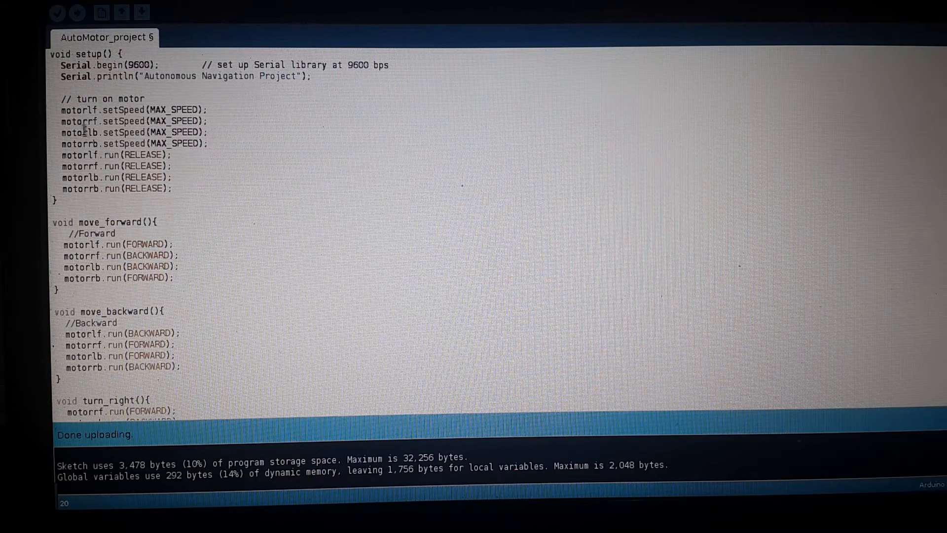
drag(60, 110, 151, 120)
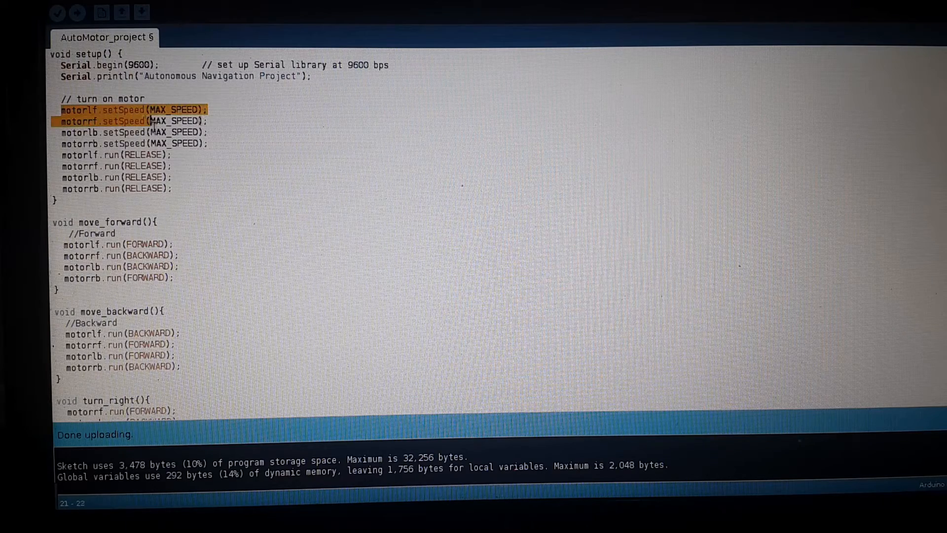
click(175, 188)
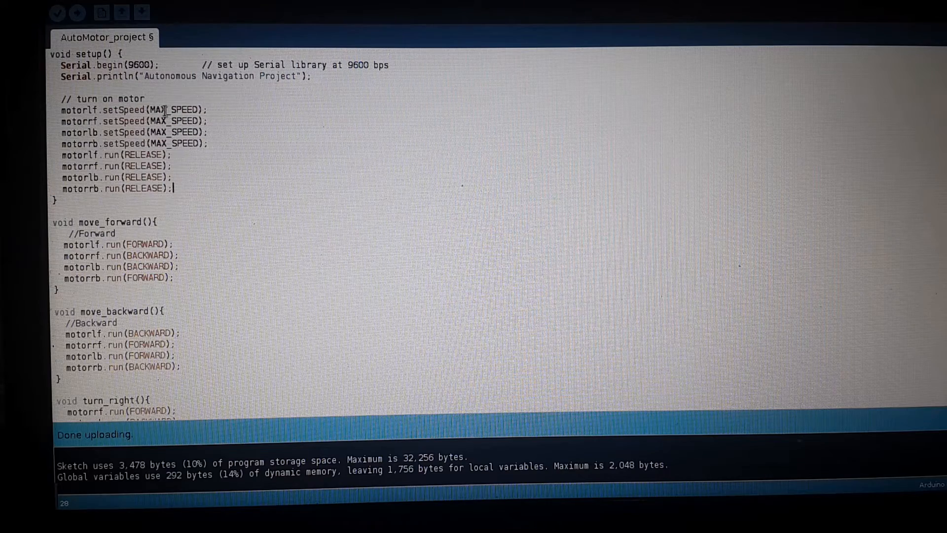
scroll(down, 3)
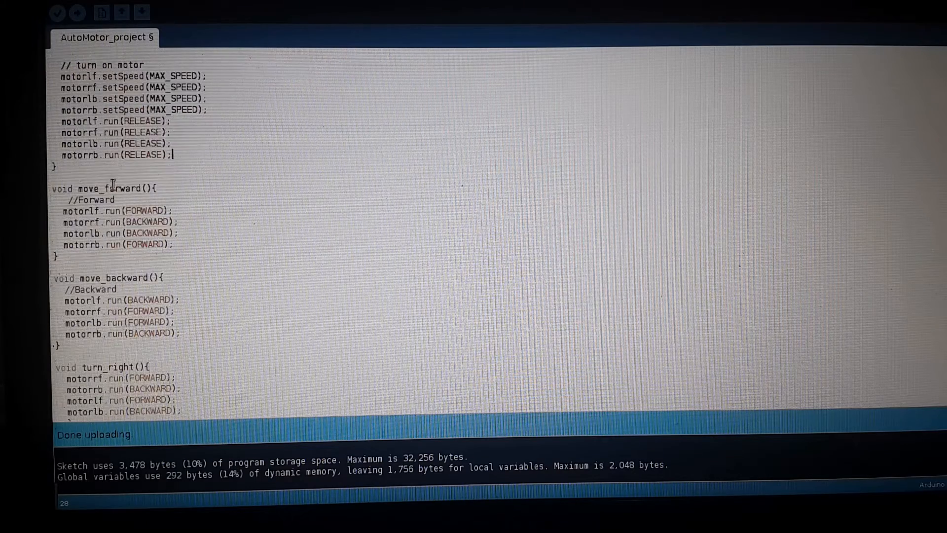
scroll(down, 3)
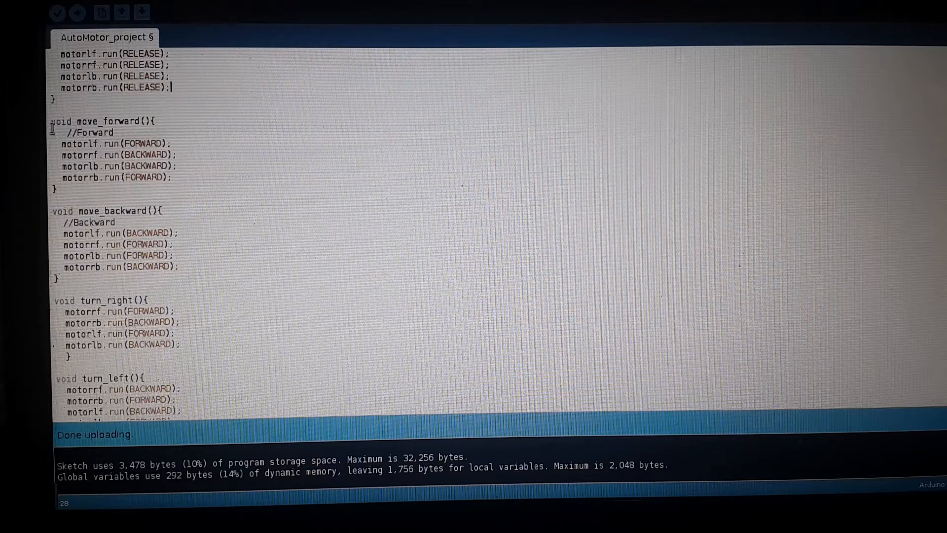
drag(53, 121, 172, 177)
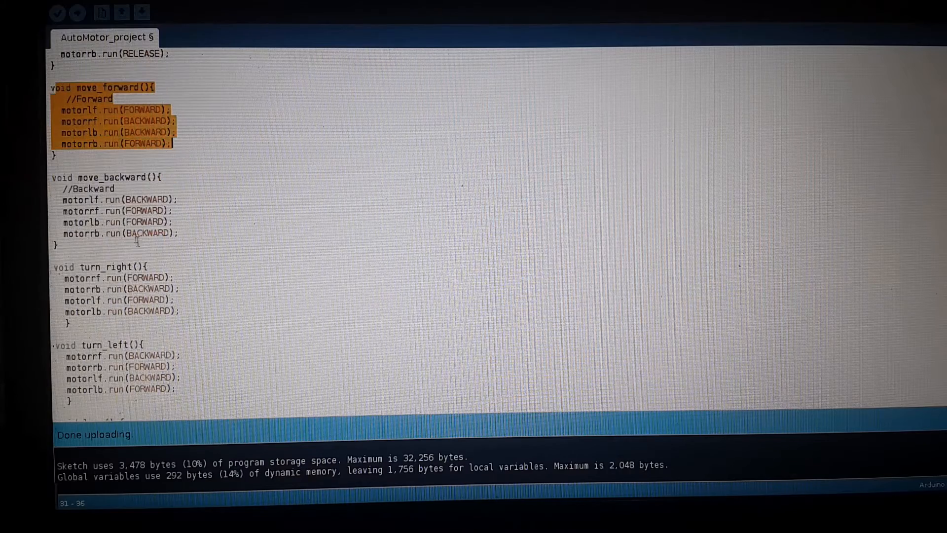
mouse_move(163, 299)
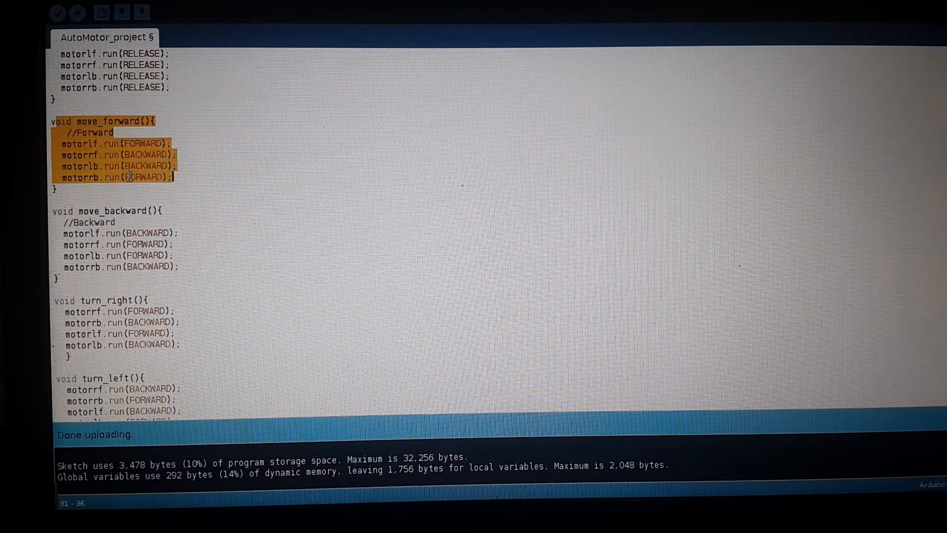
click(151, 177)
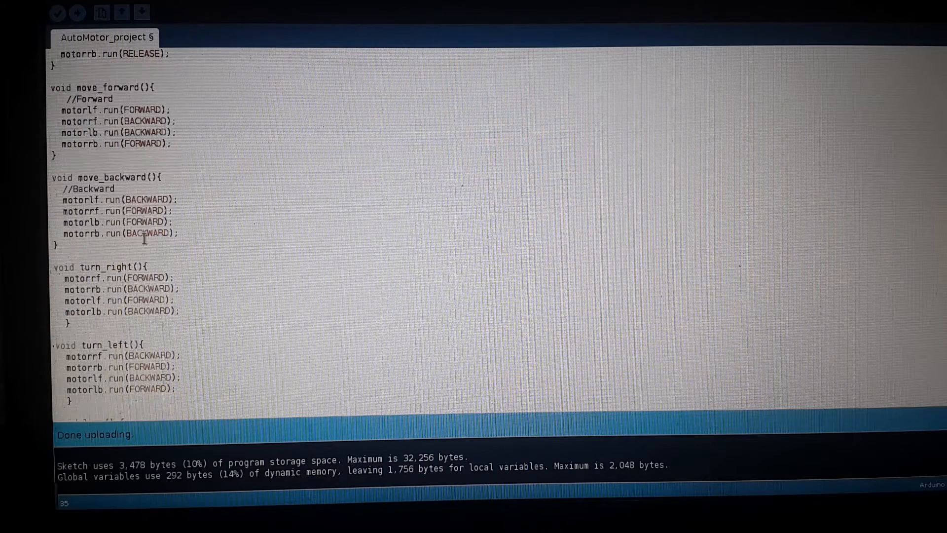
scroll(down, 3)
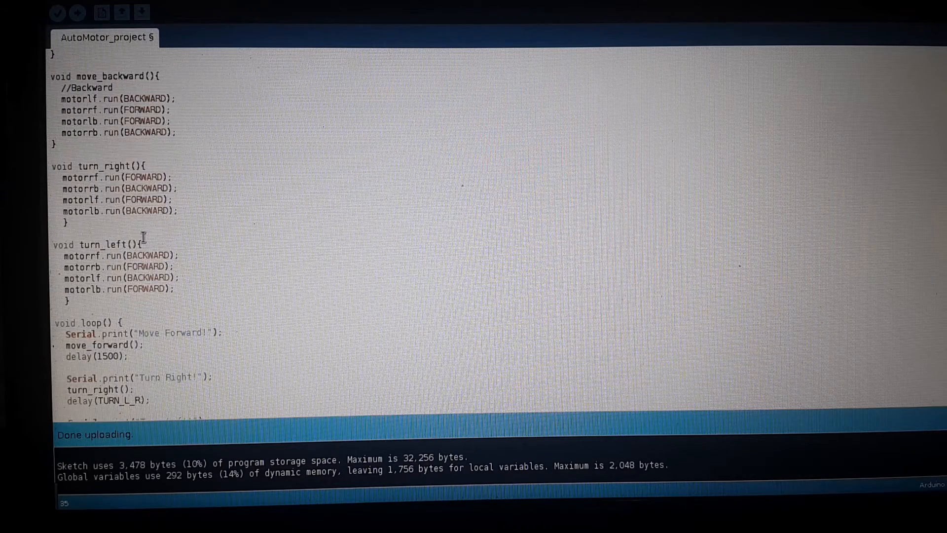
scroll(down, 3)
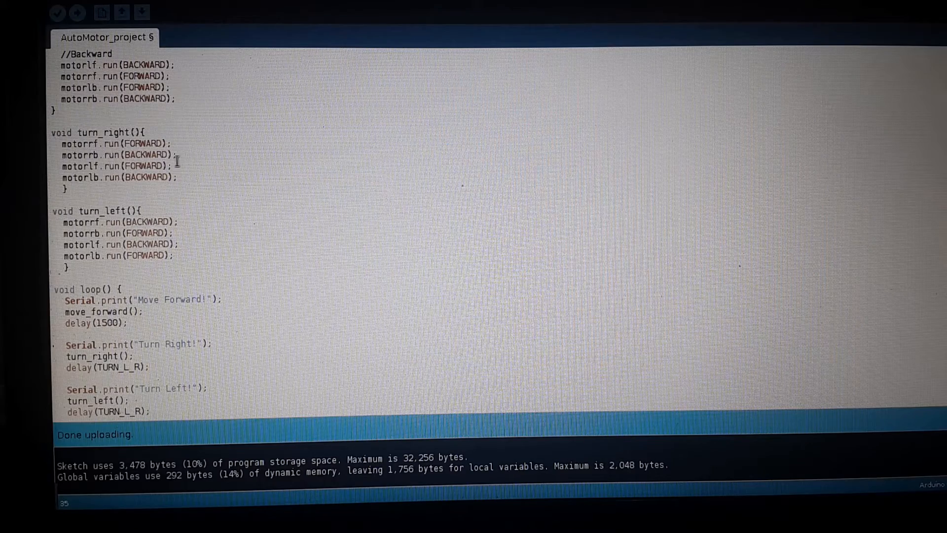
scroll(down, 3)
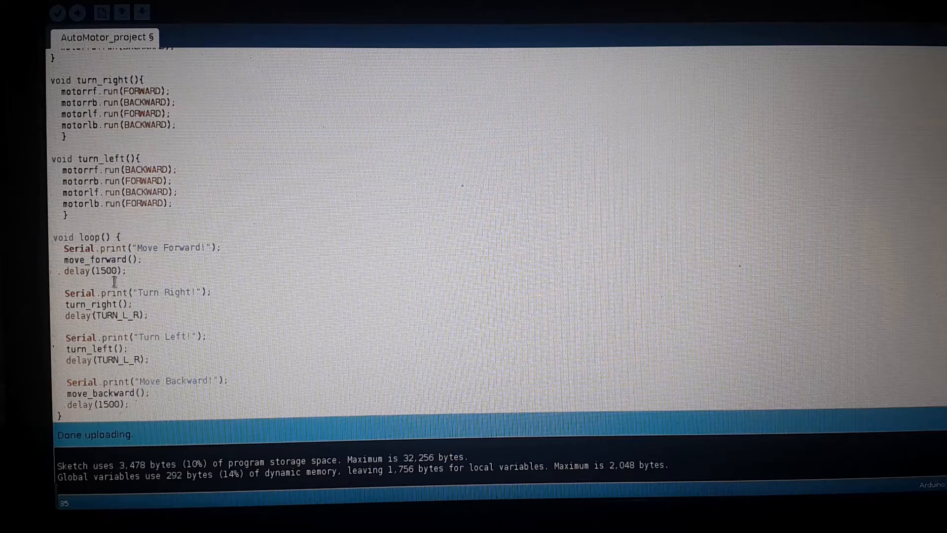
mouse_move(316, 300)
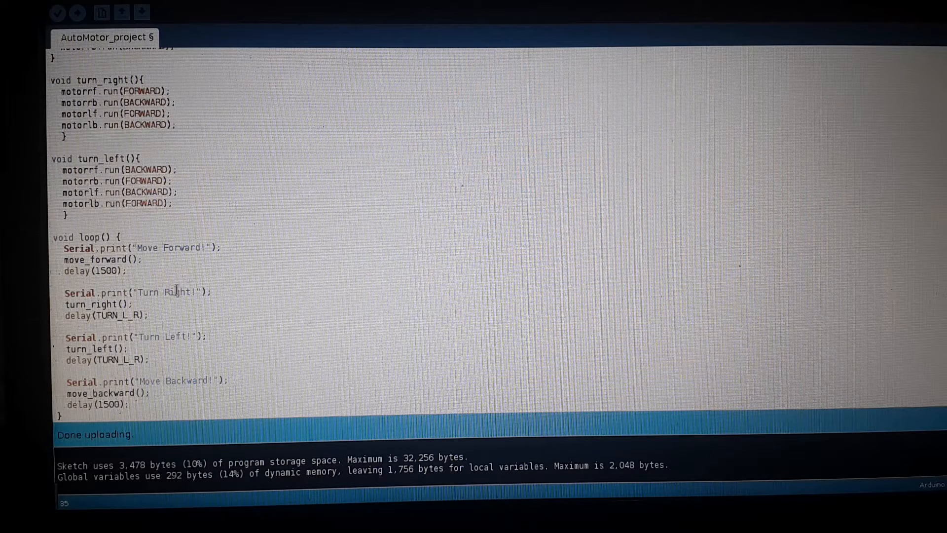
scroll(up, 3)
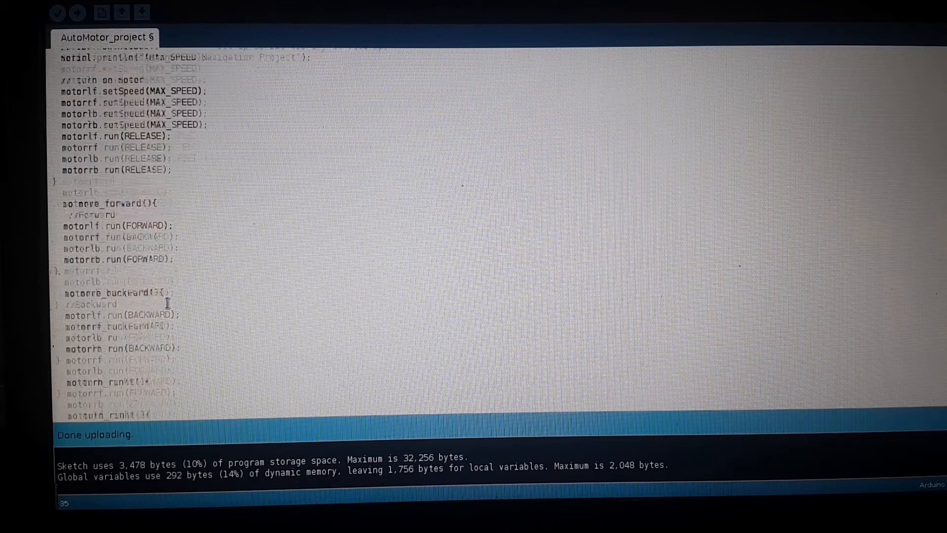
scroll(up, 3)
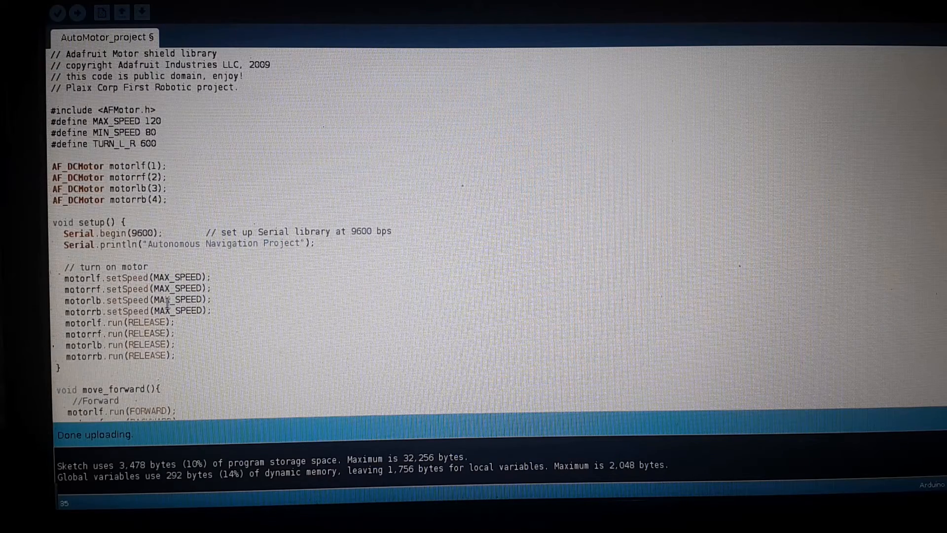
scroll(down, 3)
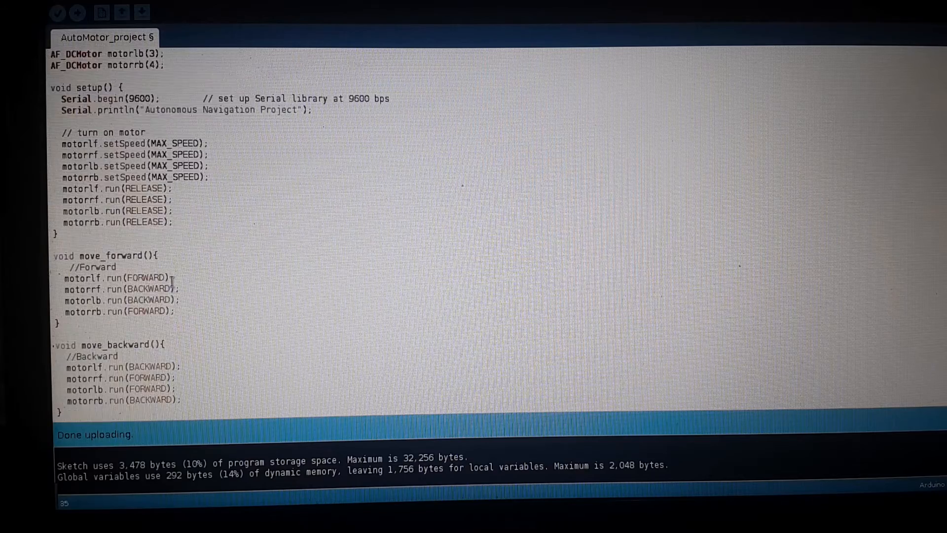
scroll(down, 3)
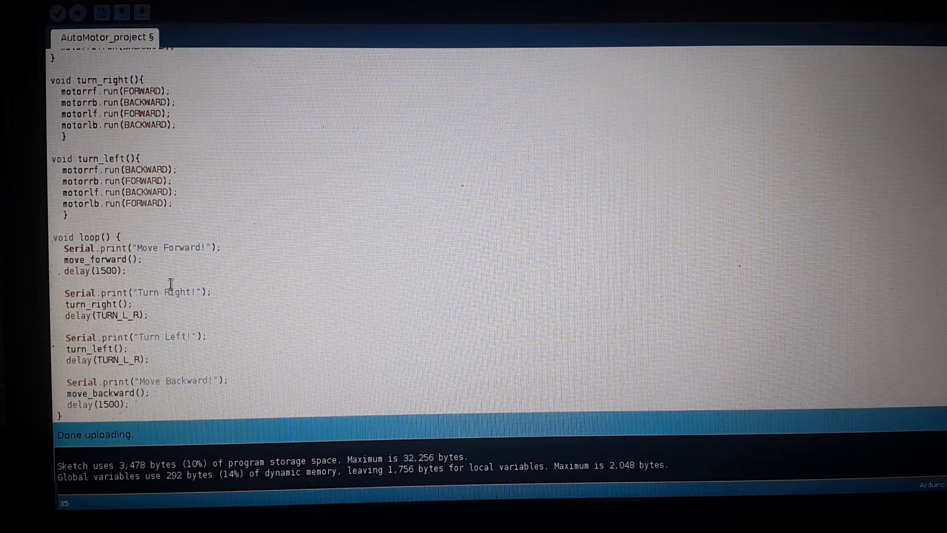
scroll(up, 3)
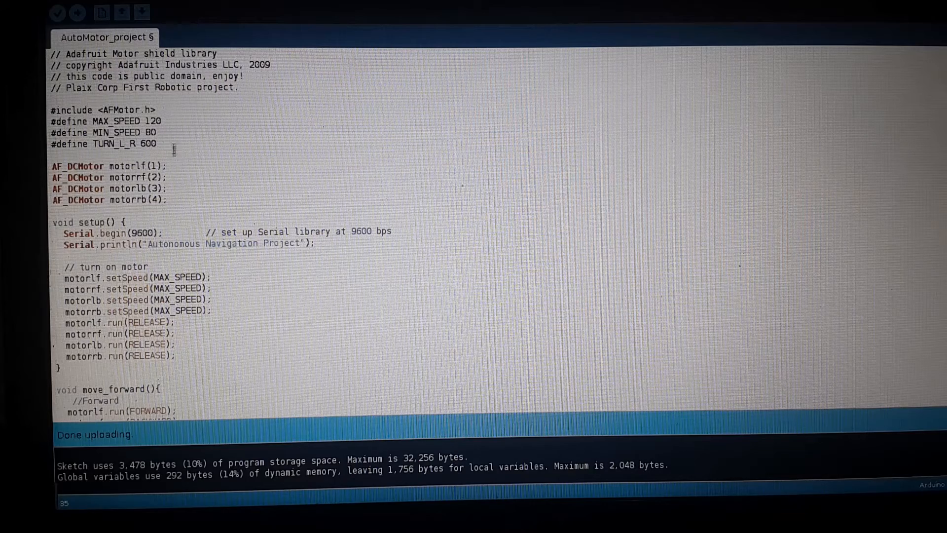
scroll(down, 3)
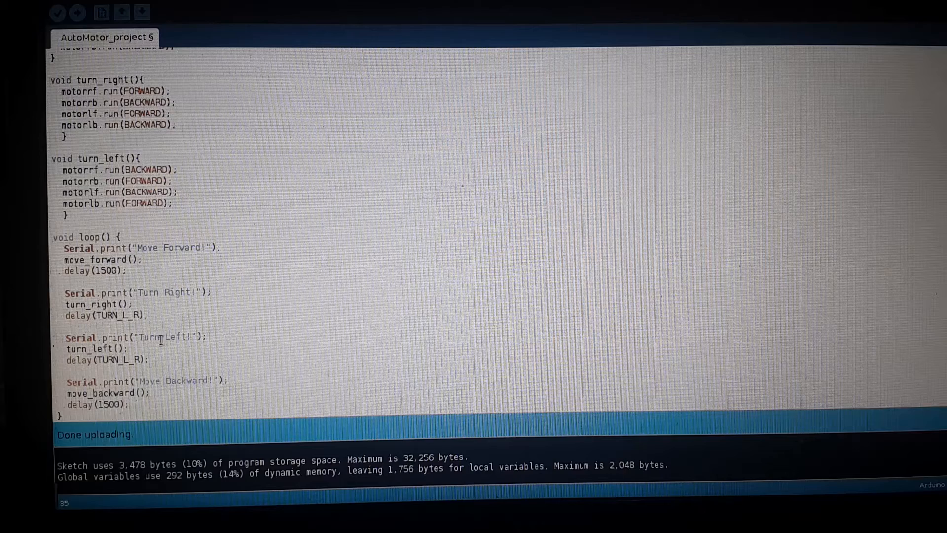
mouse_move(172, 337)
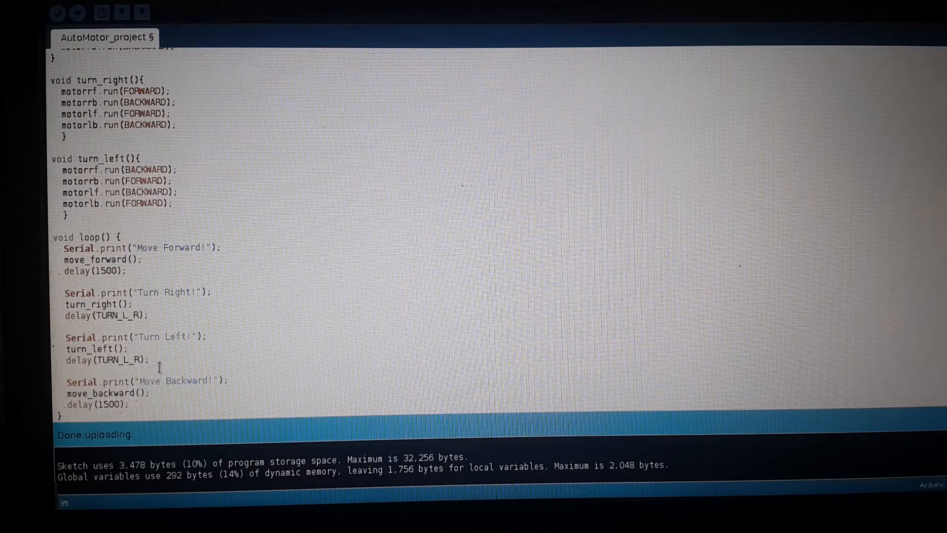
scroll(up, 3)
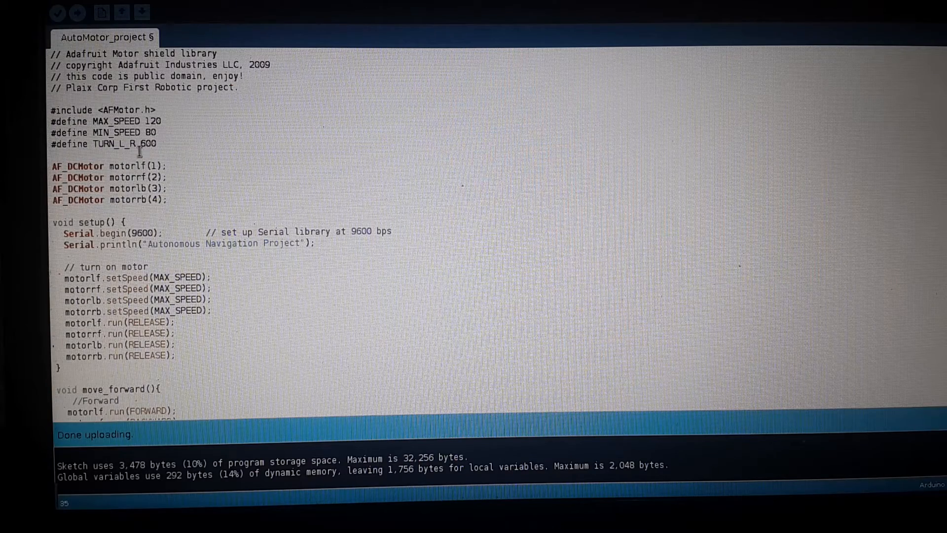
double_click(146, 144)
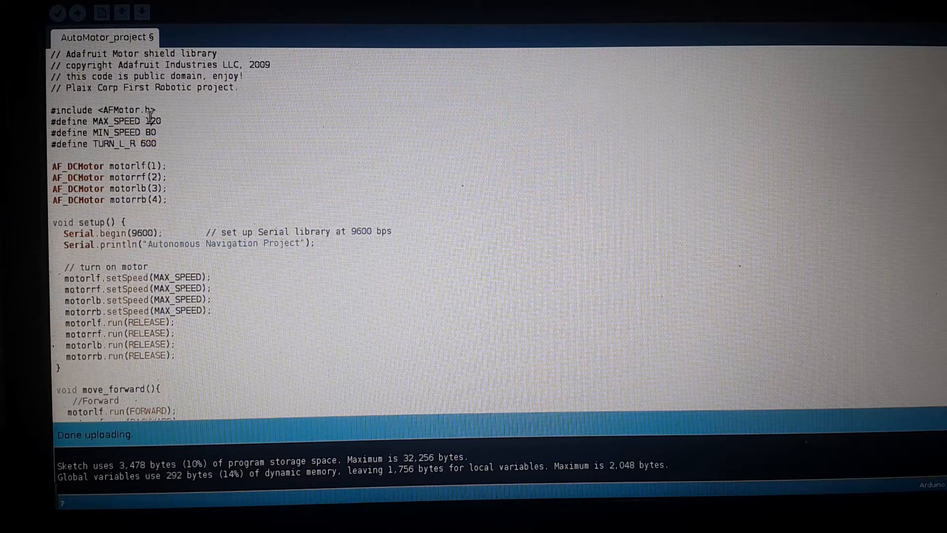
double_click(156, 121)
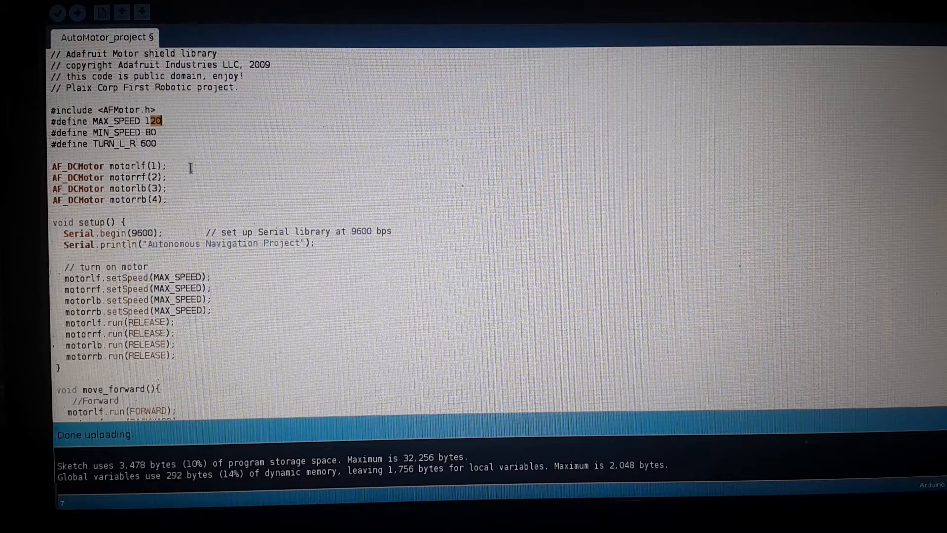
mouse_move(204, 186)
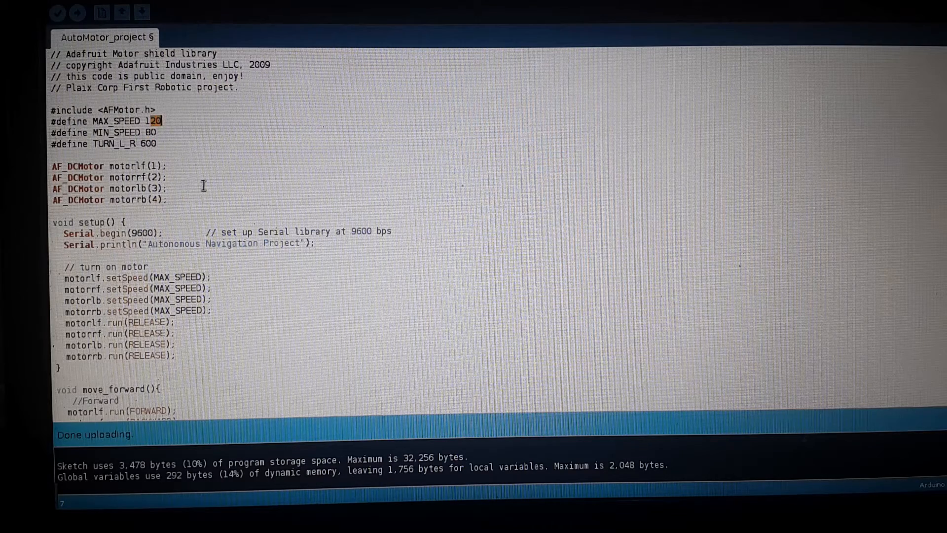